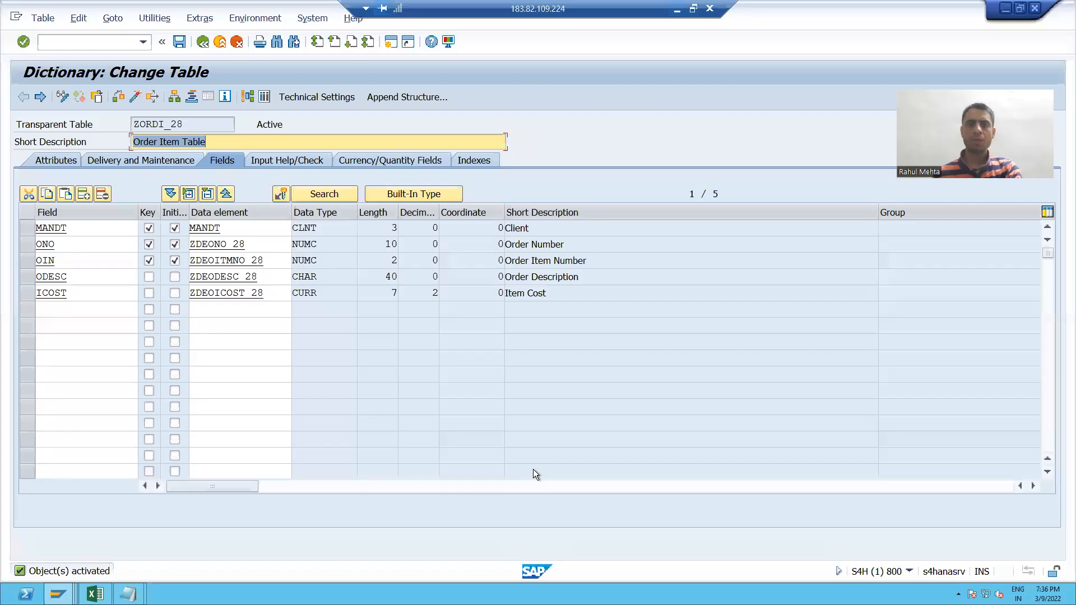
{"action": "mouse_move", "coordinate": [502, 411]}
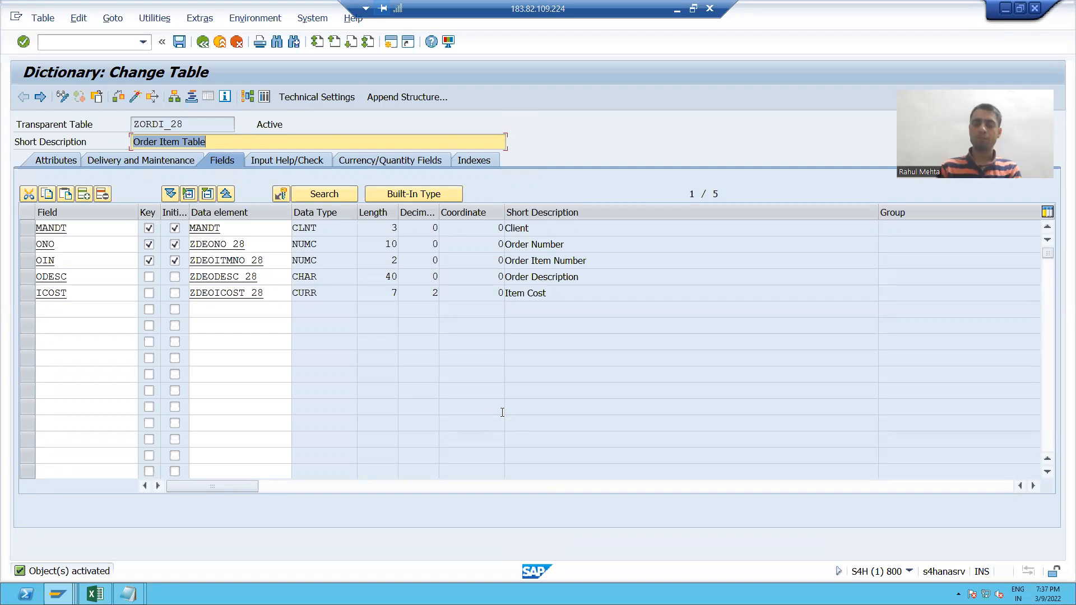
{"action": "mouse_move", "coordinate": [455, 440]}
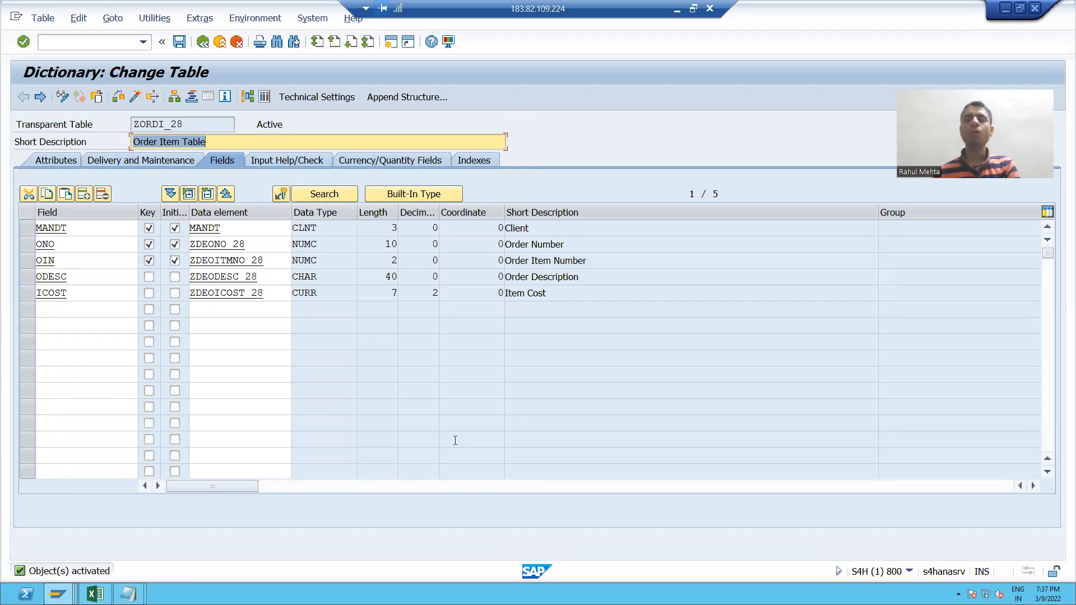
{"action": "mouse_move", "coordinate": [150, 77]}
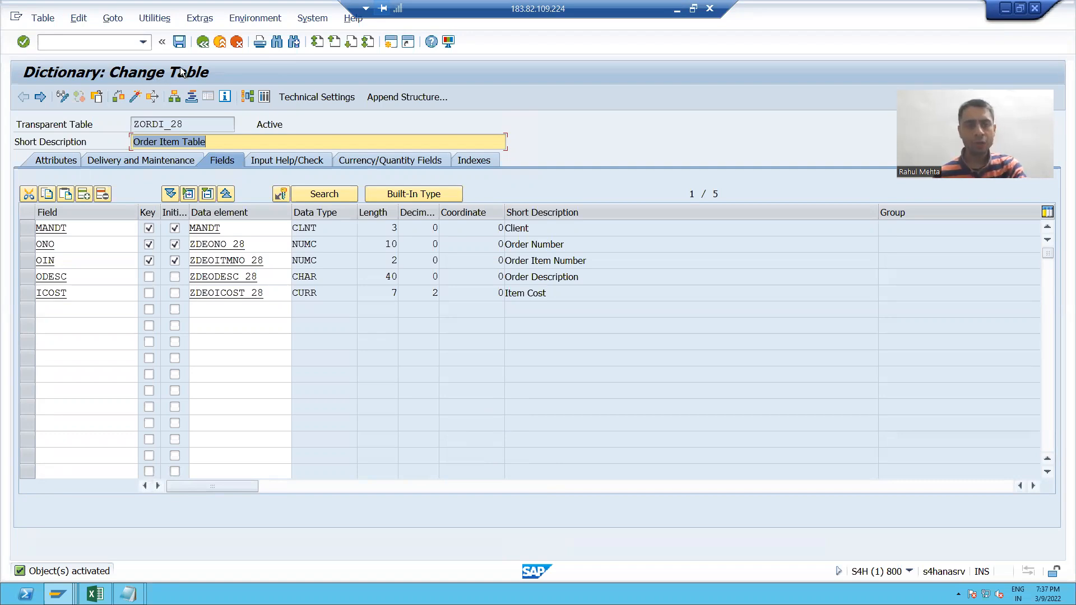
Return to the dictionary initial screen, reopen ZORDI_28 in change mode, and show Utilities
{"action": "left_click", "coordinate": [23, 96]}
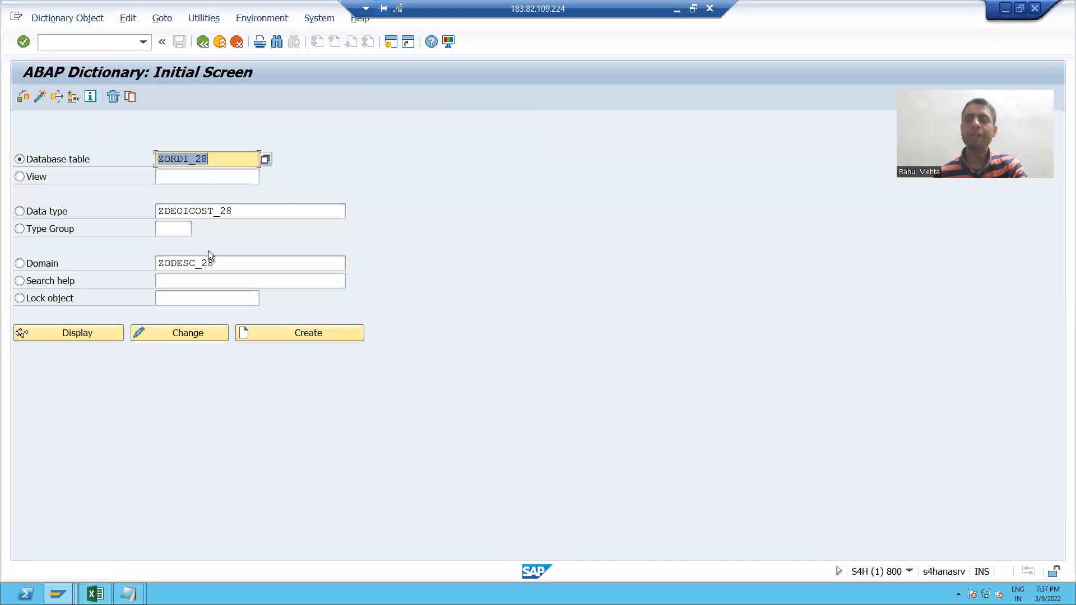
{"action": "mouse_move", "coordinate": [222, 332]}
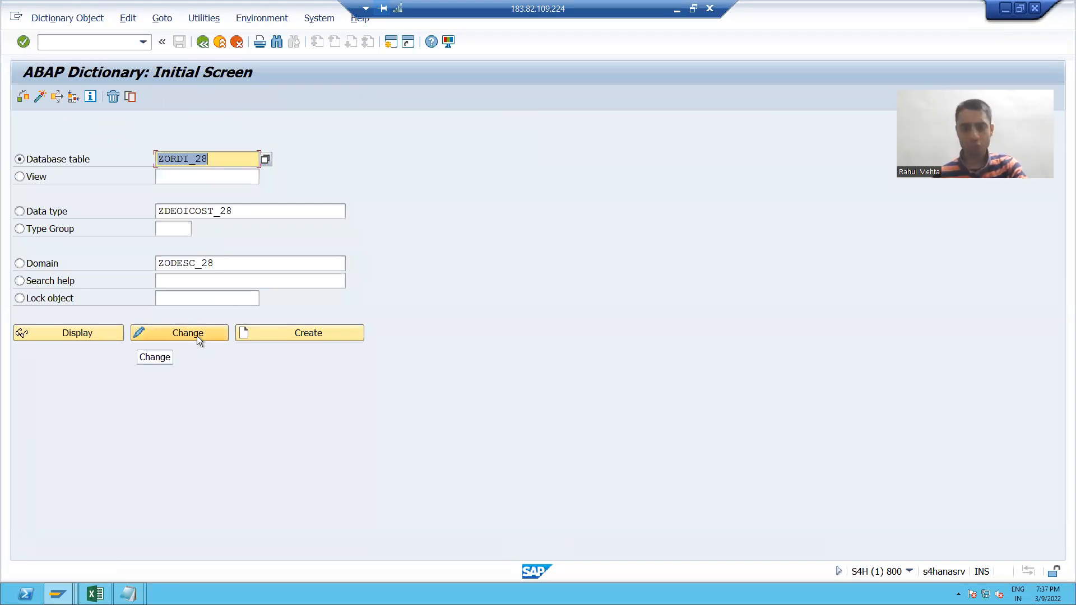
{"action": "left_click", "coordinate": [178, 333]}
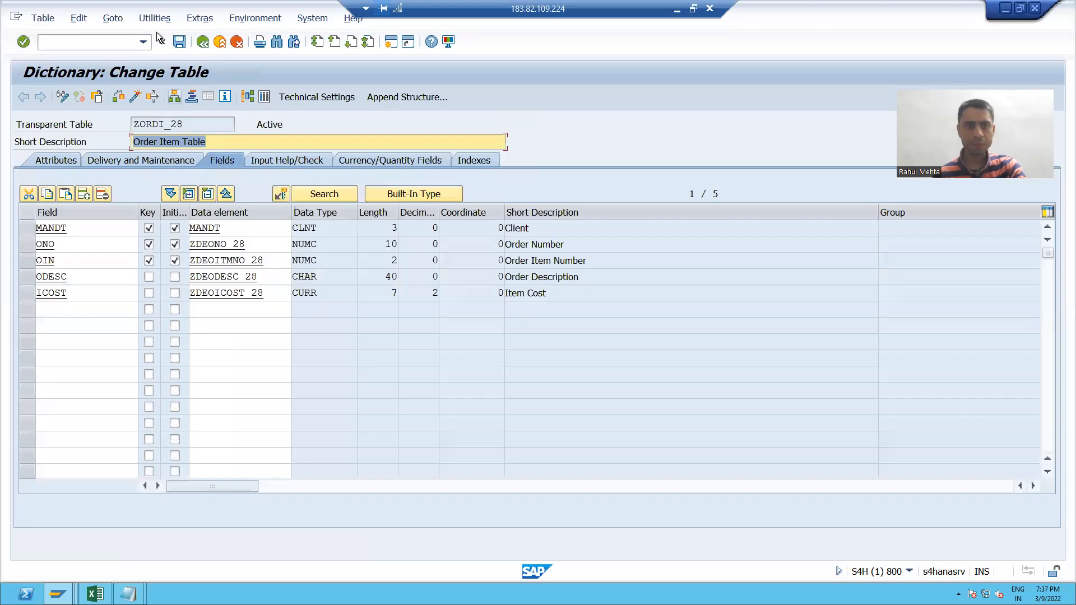
{"action": "left_click", "coordinate": [153, 18]}
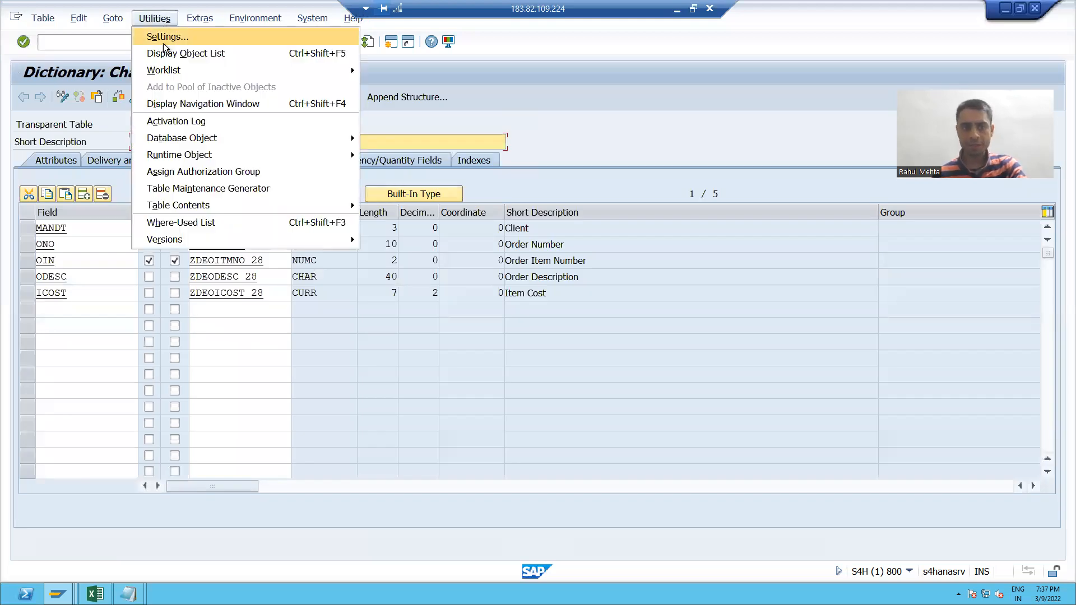
{"action": "mouse_move", "coordinate": [207, 188]}
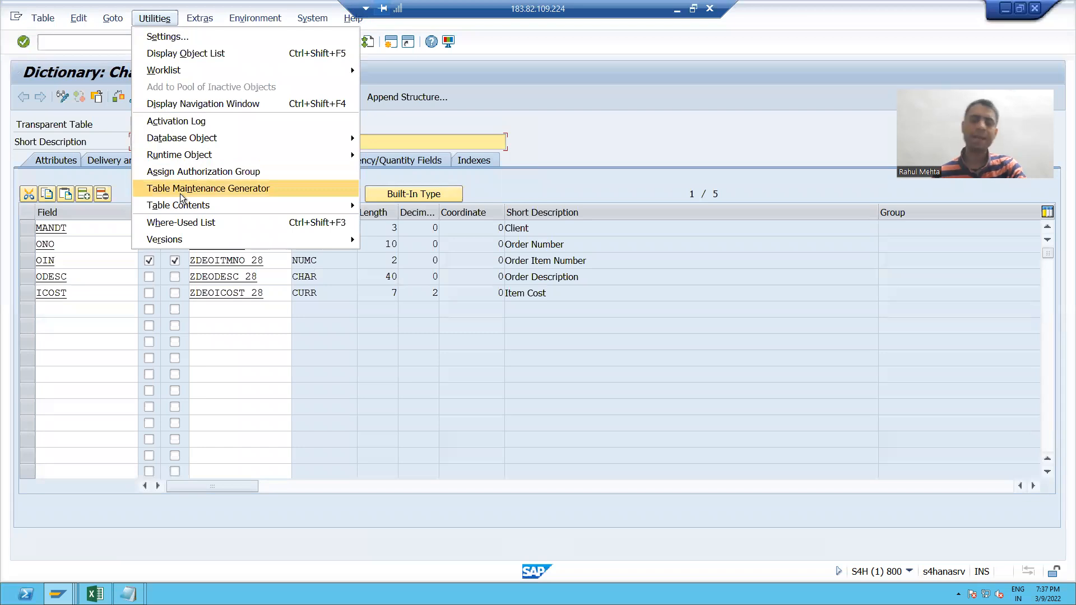
Launch the Table Maintenance Generator for ZORDI_28 with authorization group &NC&
{"action": "left_click", "coordinate": [207, 189]}
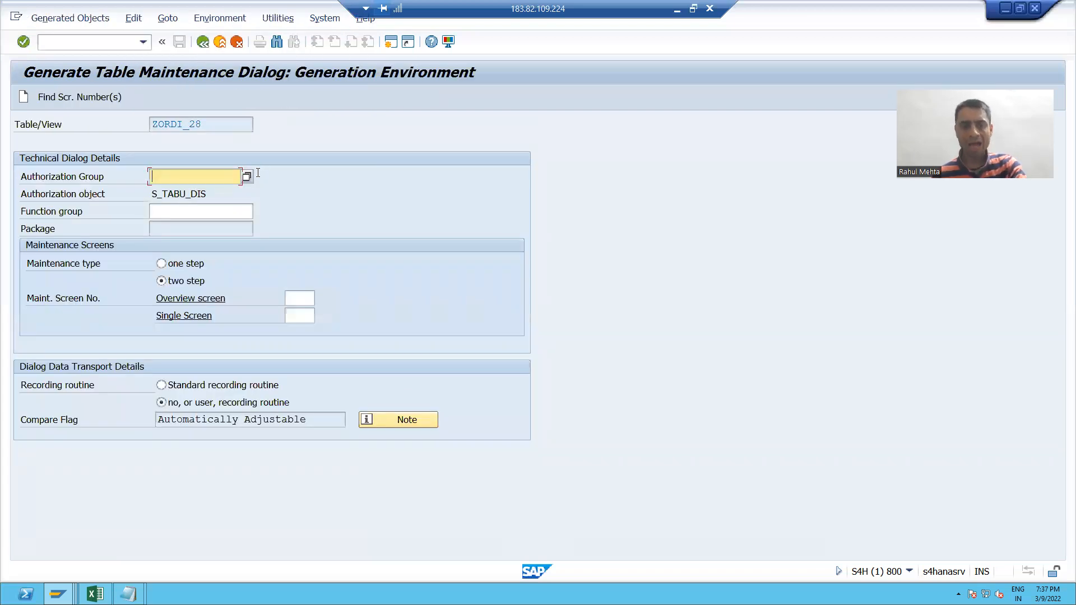
{"action": "left_click", "coordinate": [245, 176]}
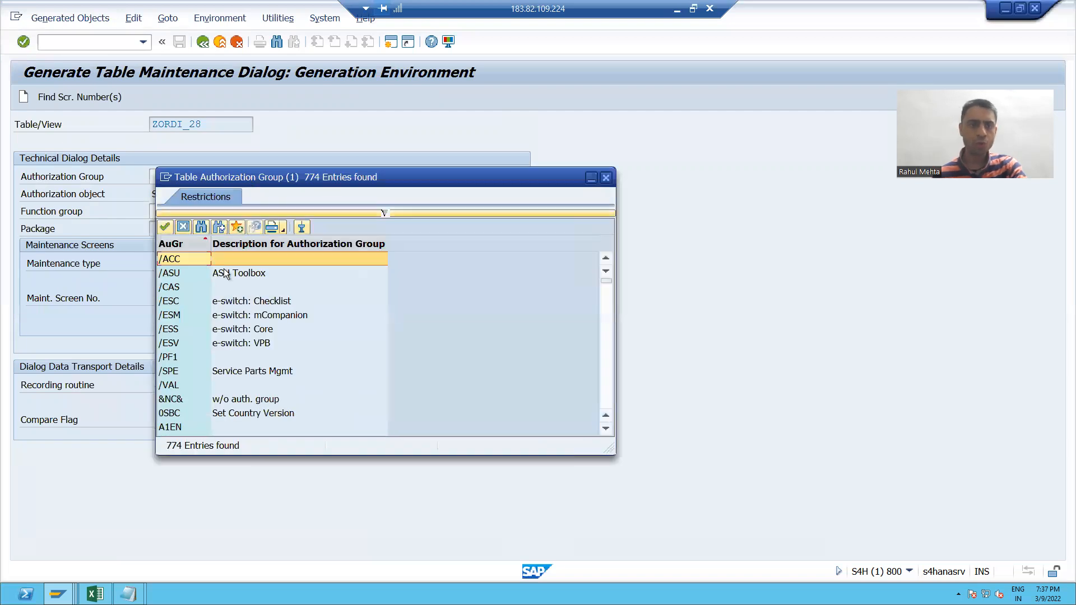
{"action": "double_click", "coordinate": [171, 398]}
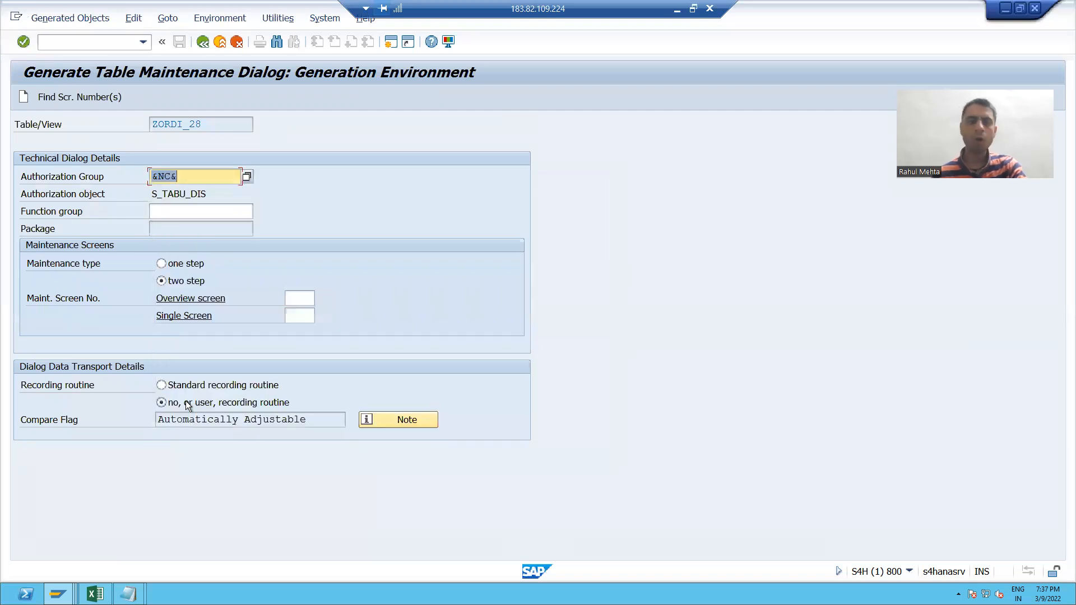
{"action": "left_click", "coordinate": [194, 177]}
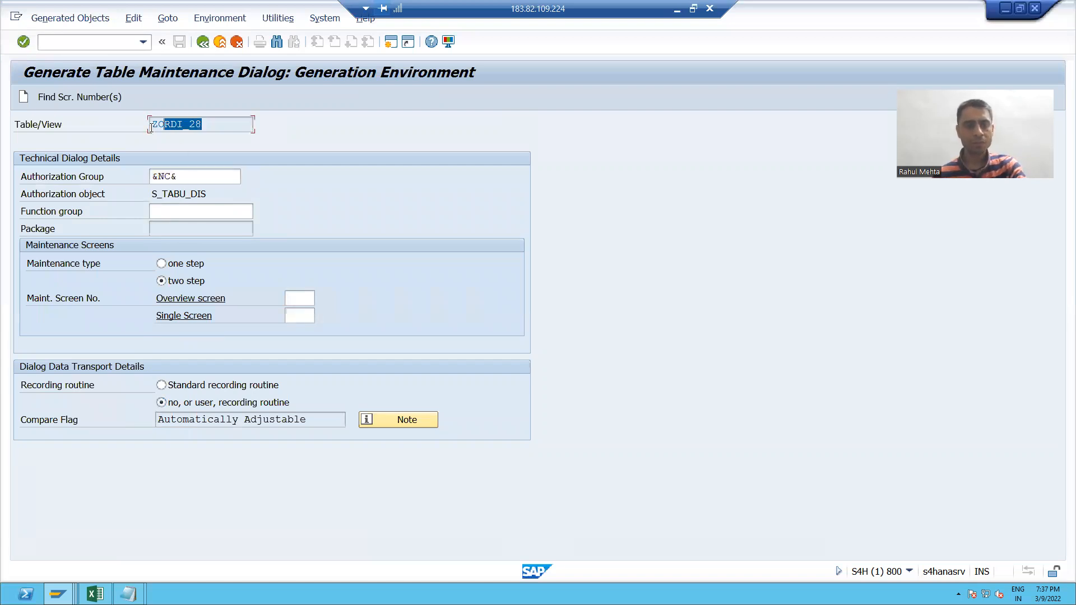
Set function group ZORDI_28, one-step maintenance with overview screen 1, and create
{"action": "left_click", "coordinate": [201, 211]}
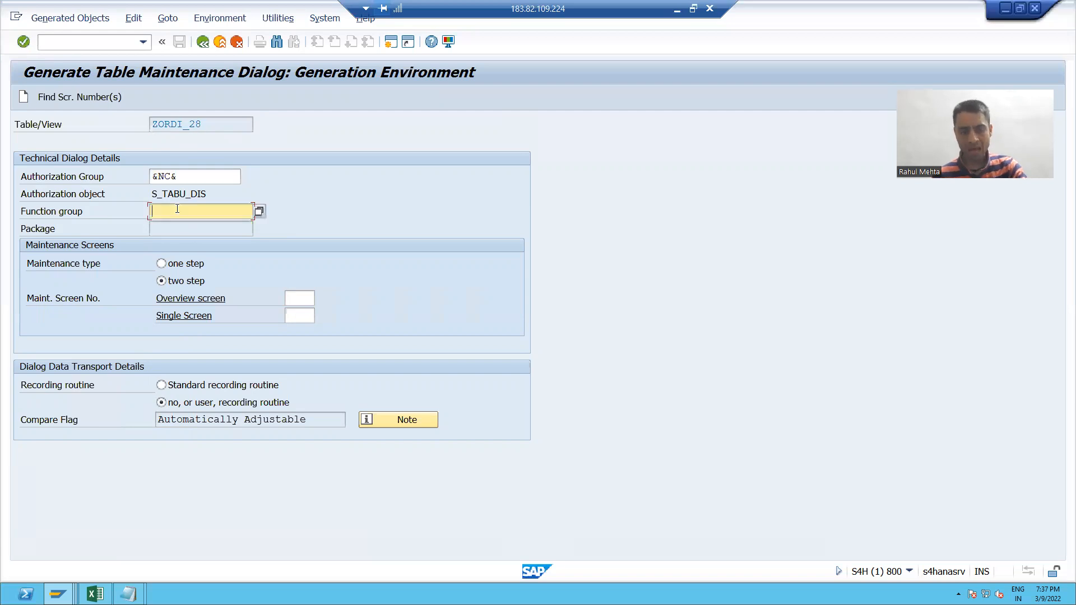
{"action": "type", "text": "ZORDI_28"}
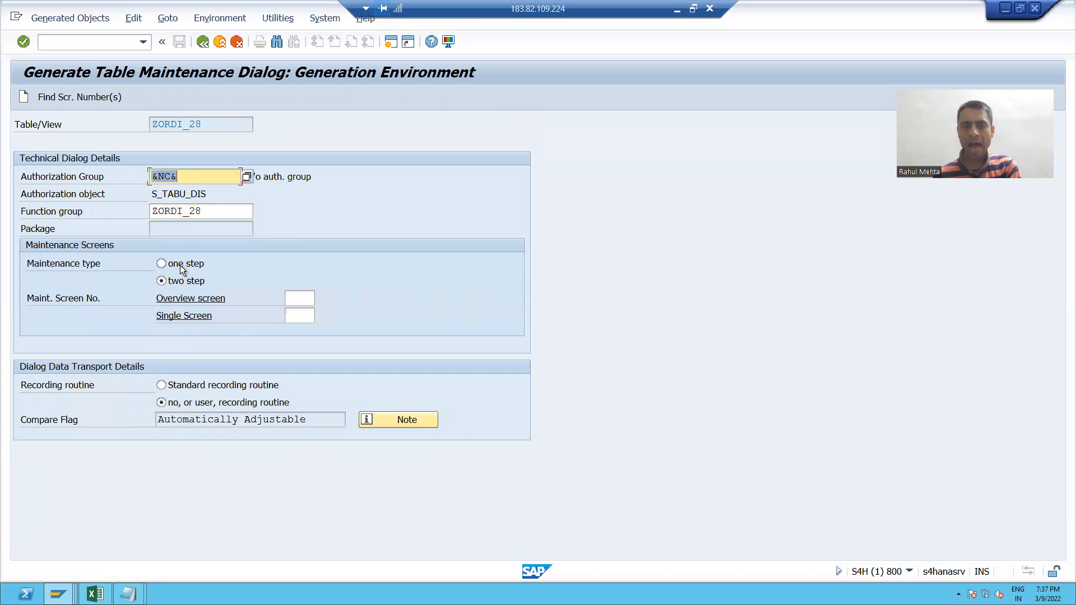
{"action": "left_click", "coordinate": [161, 263]}
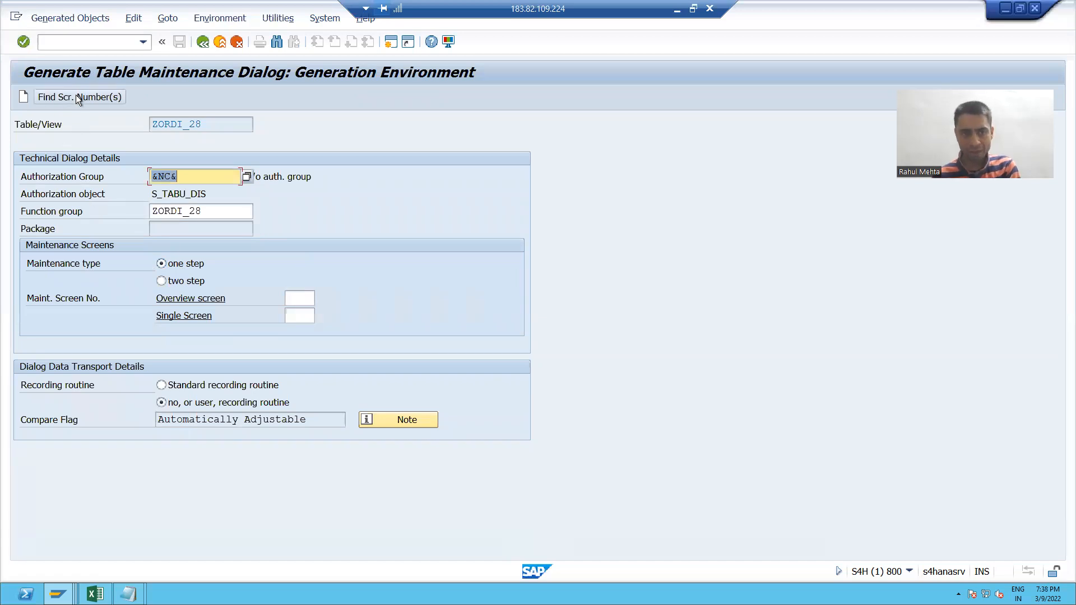
{"action": "type", "text": "1"}
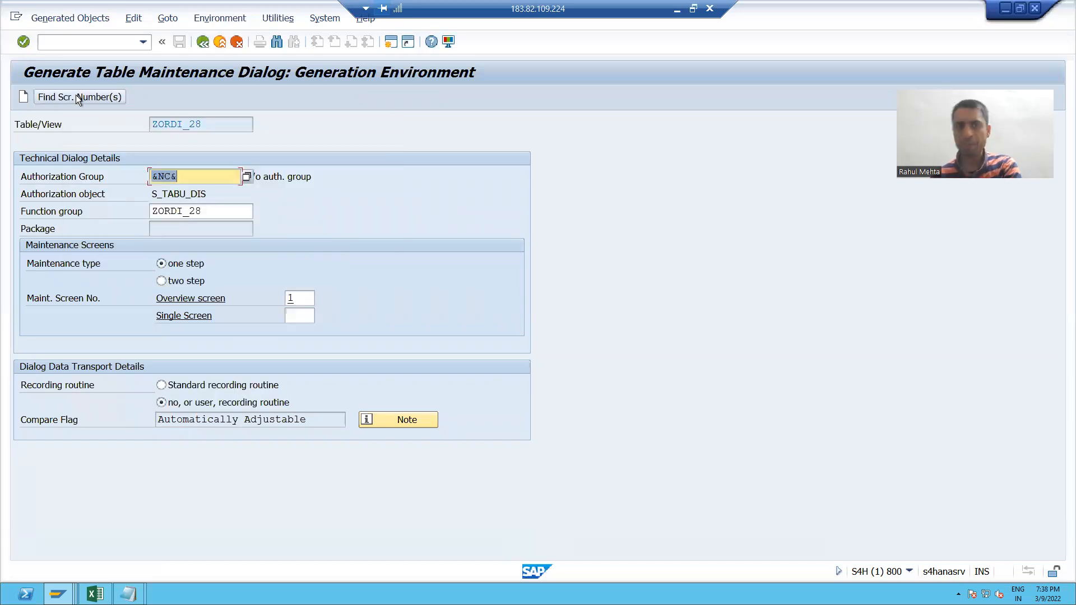
{"action": "left_click", "coordinate": [299, 298]}
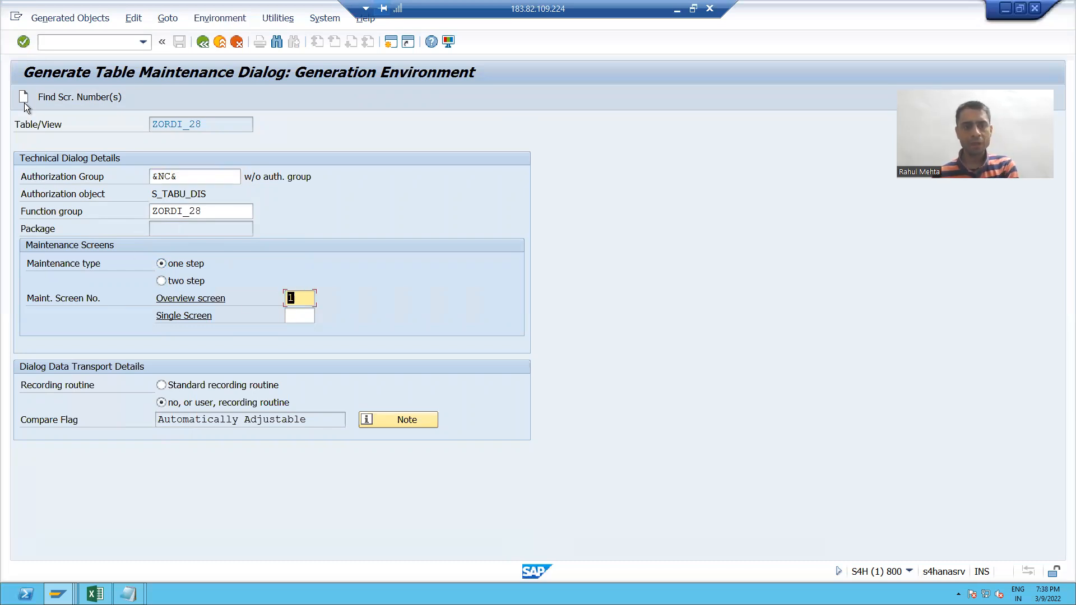
{"action": "left_click", "coordinate": [179, 42]}
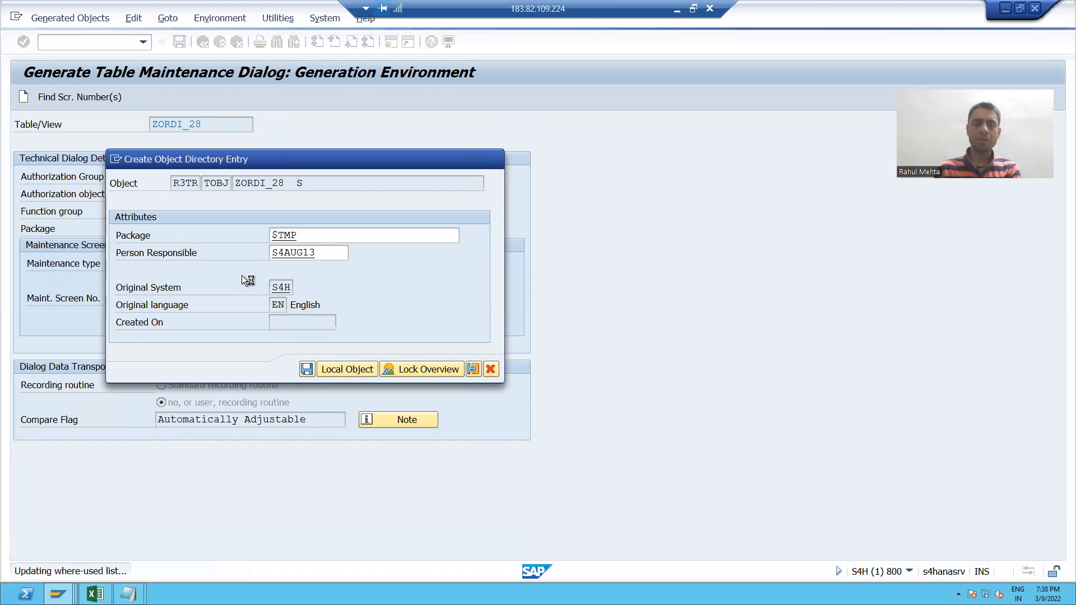
Save the generated maintenance objects as a local object in package $TMP
{"action": "left_click", "coordinate": [346, 369]}
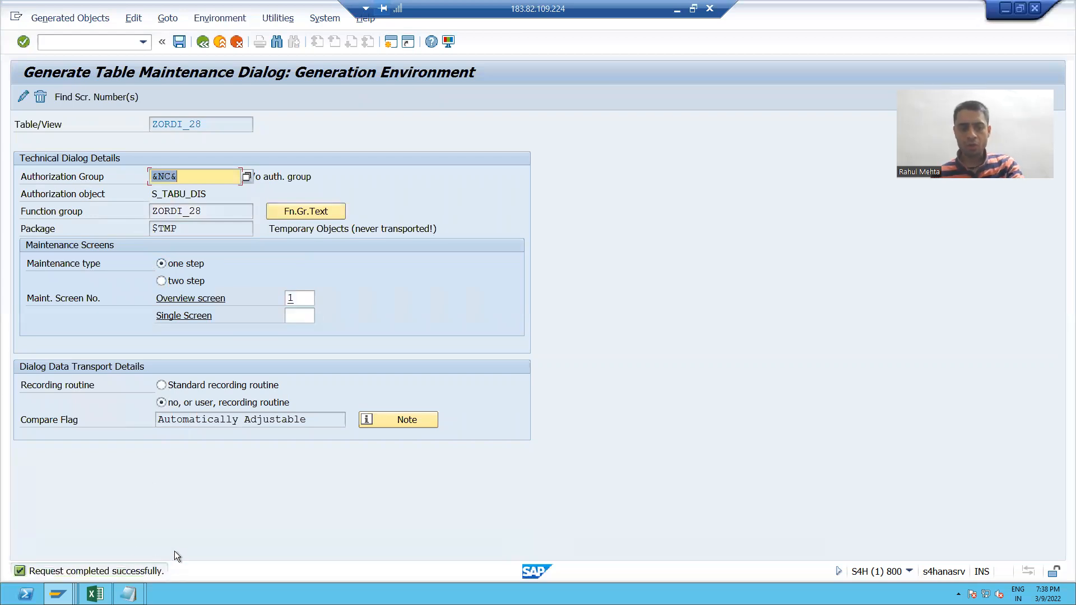
{"action": "mouse_move", "coordinate": [183, 562]}
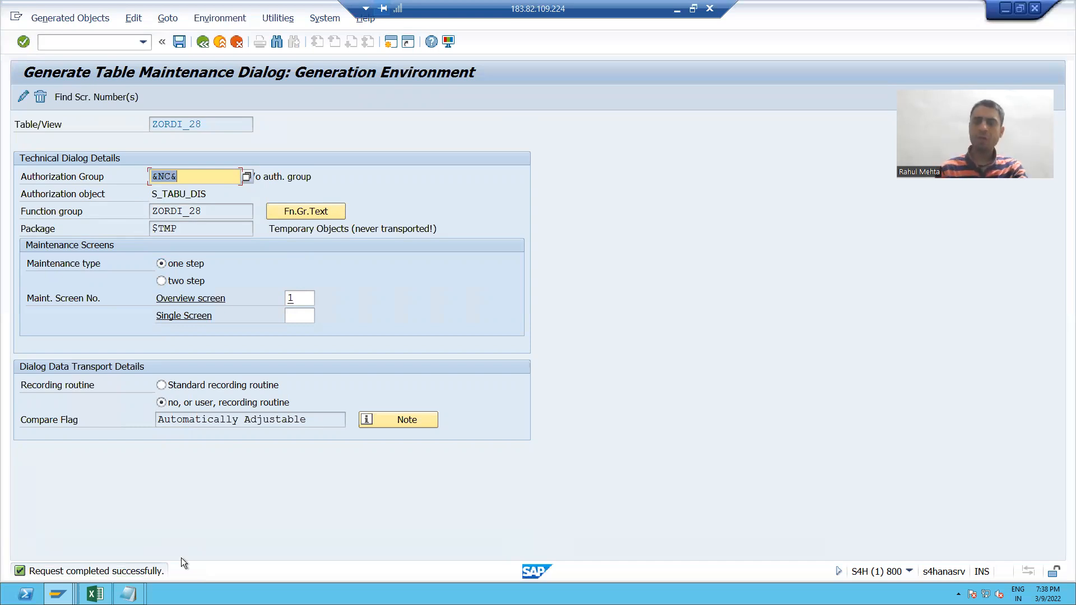
{"action": "mouse_move", "coordinate": [72, 68]}
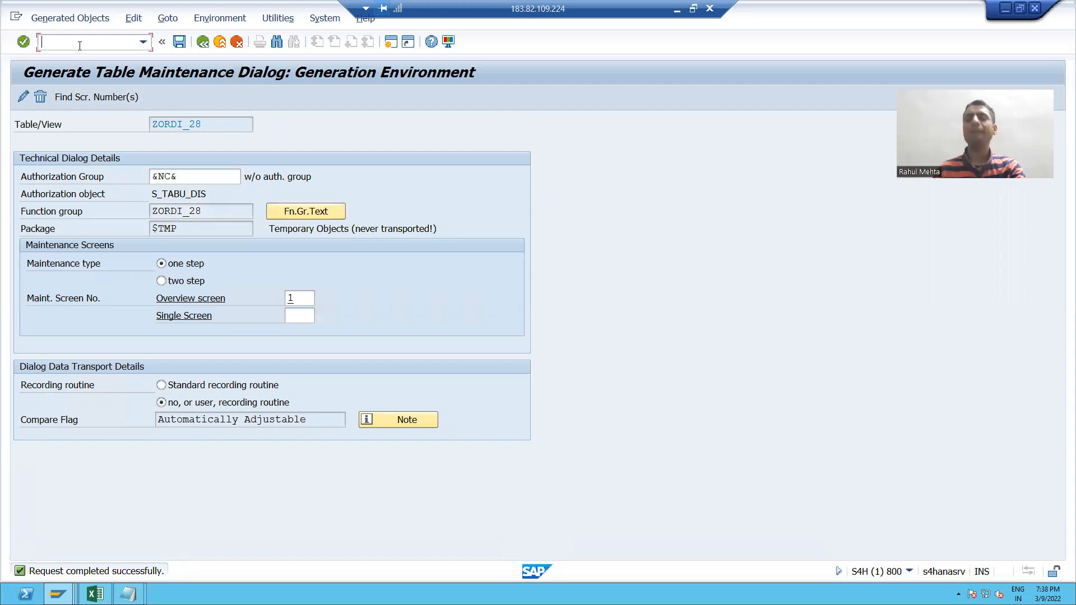
Start SM30 in a new session and maintain table ZORDI_28
{"action": "type", "text": "/"}
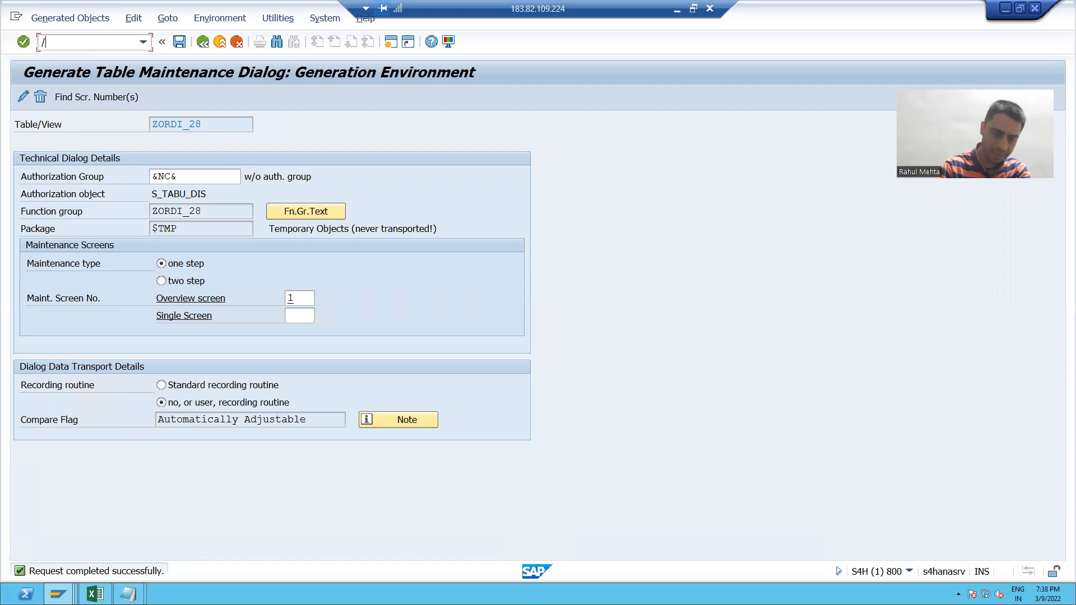
{"action": "type", "text": "osm3"}
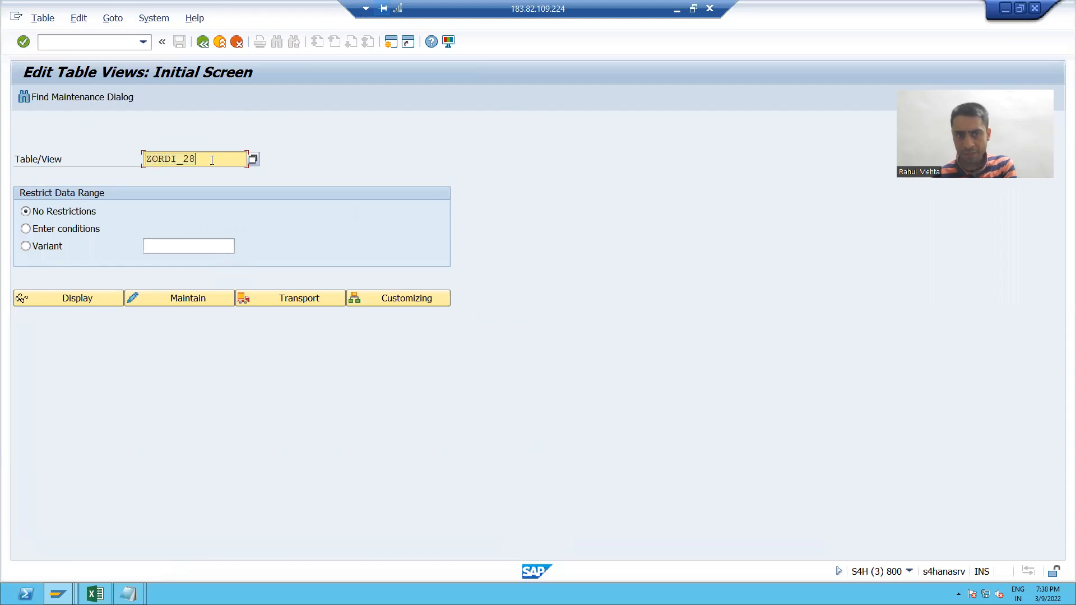
{"action": "mouse_move", "coordinate": [187, 298]}
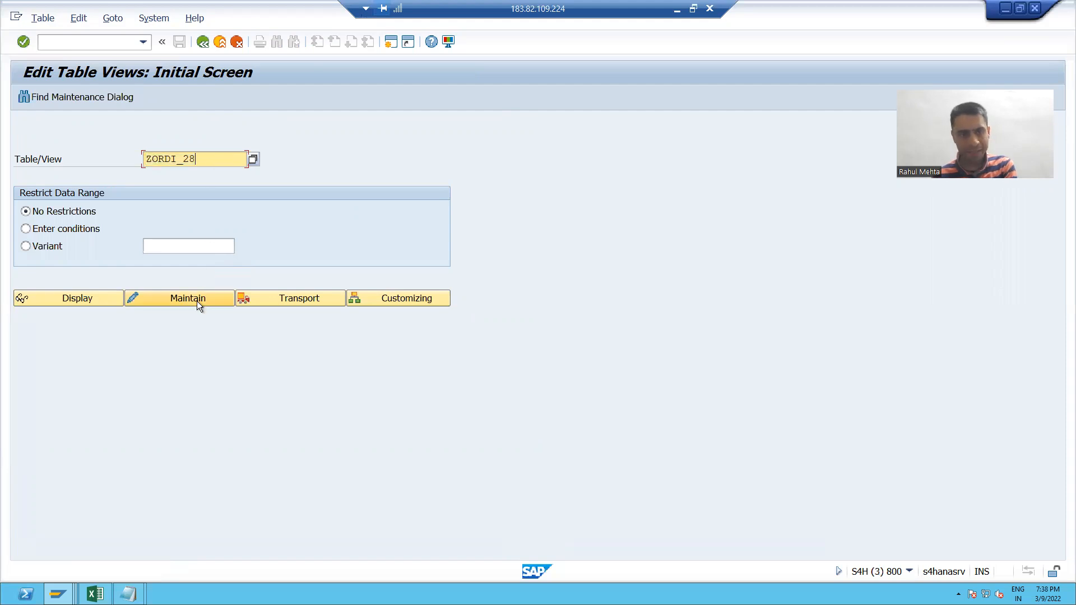
{"action": "left_click", "coordinate": [187, 298]}
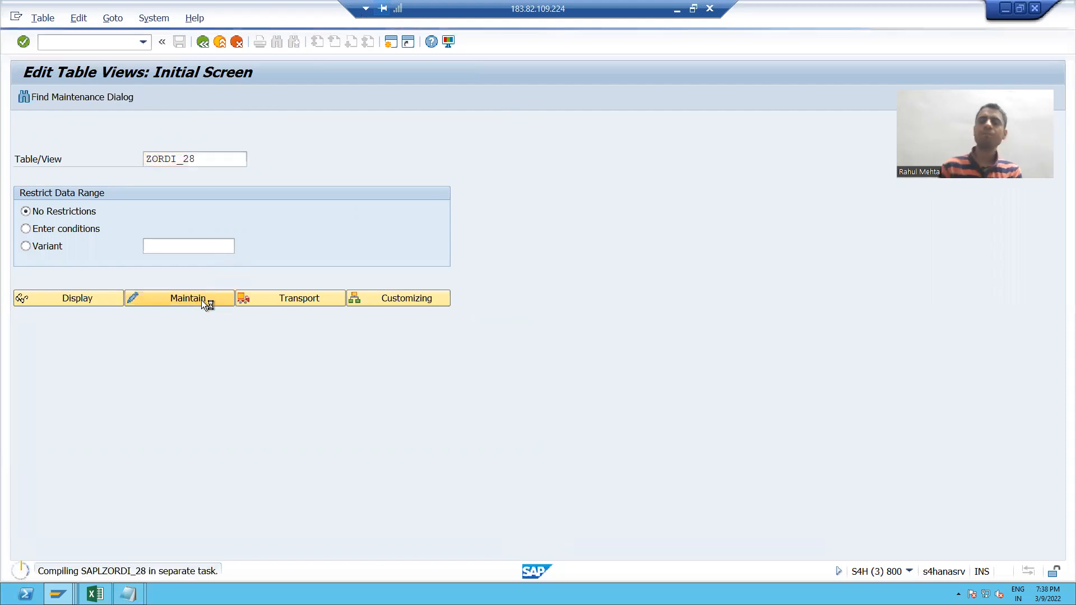
{"action": "left_click", "coordinate": [180, 297]}
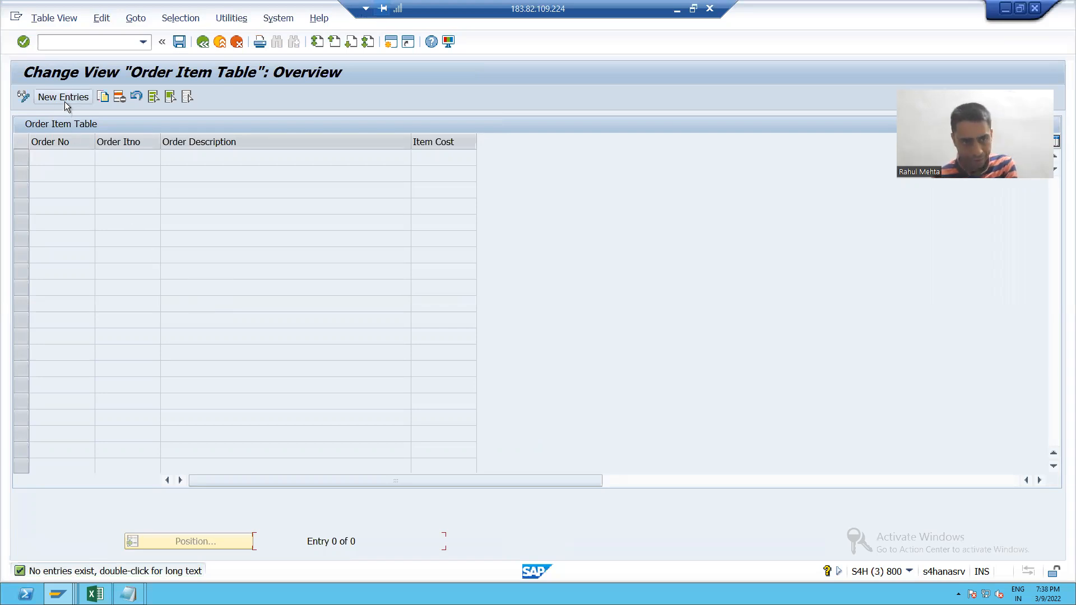
Open the New Entries grid for the Order Item Table
{"action": "left_click", "coordinate": [62, 96]}
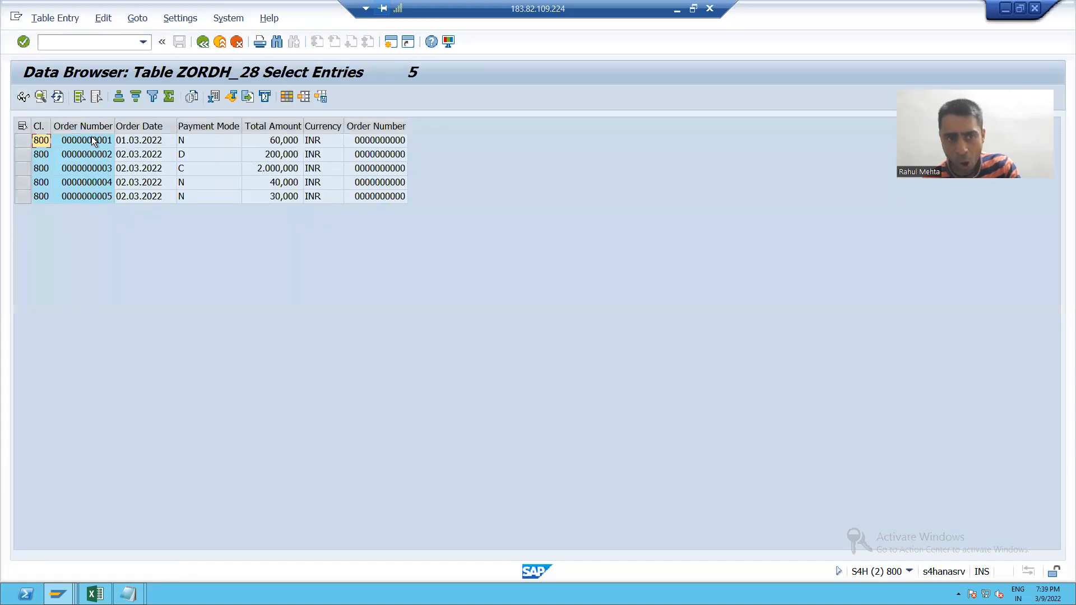
{"action": "mouse_move", "coordinate": [124, 230]}
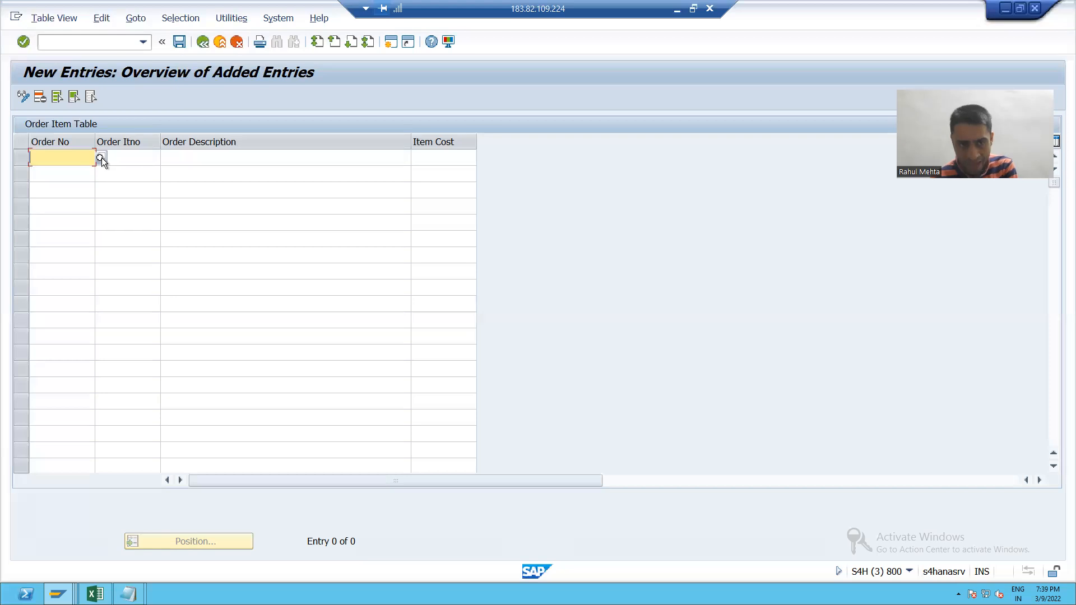
Enter order number 6 in the first row to trigger the check-table error
{"action": "left_click", "coordinate": [100, 158]}
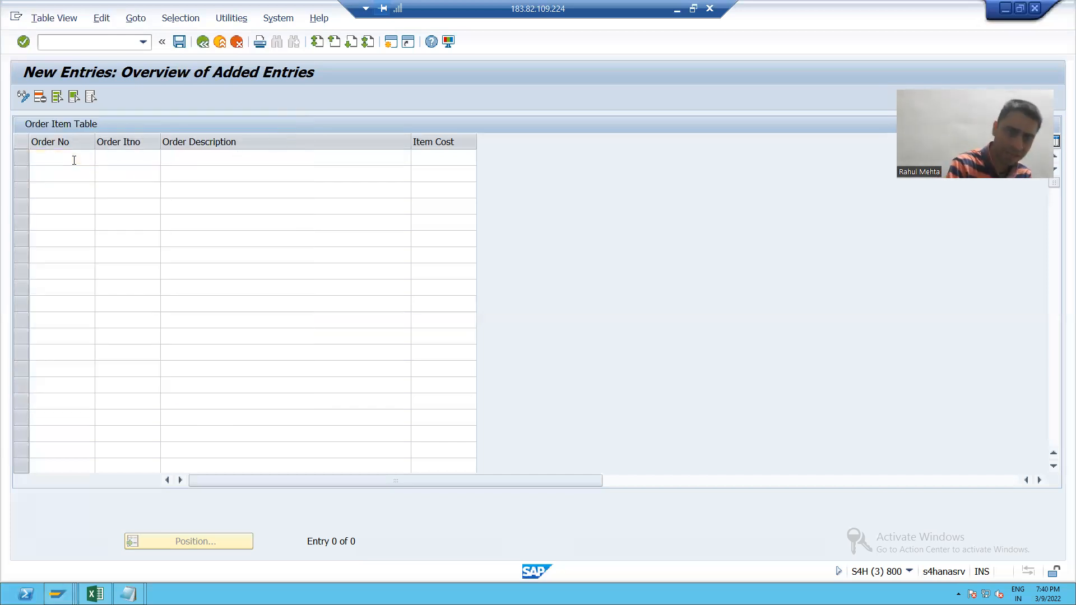
{"action": "type", "text": "6"}
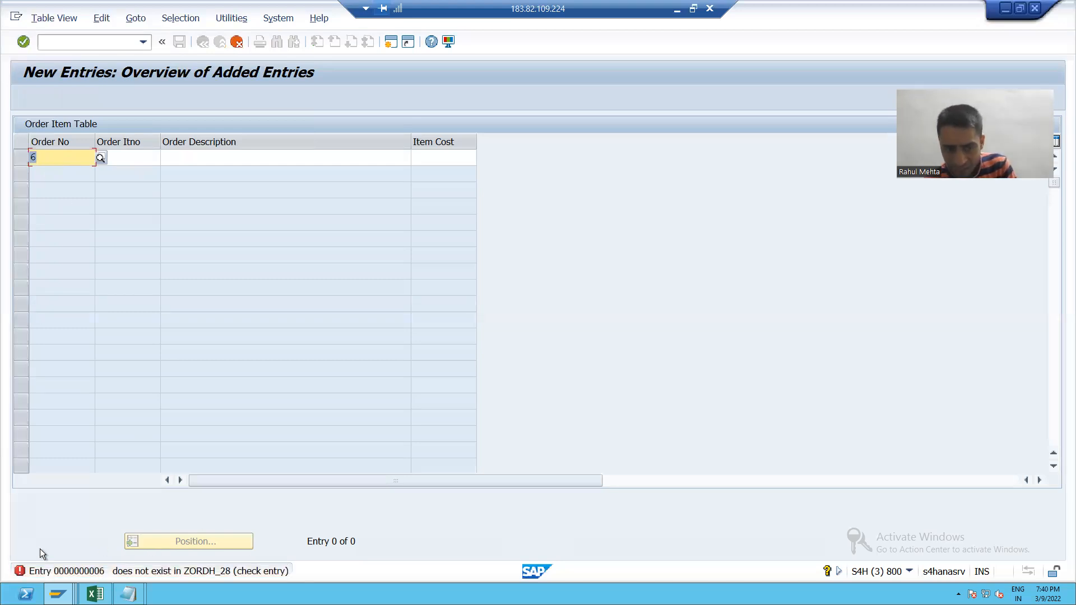
{"action": "mouse_move", "coordinate": [88, 576]}
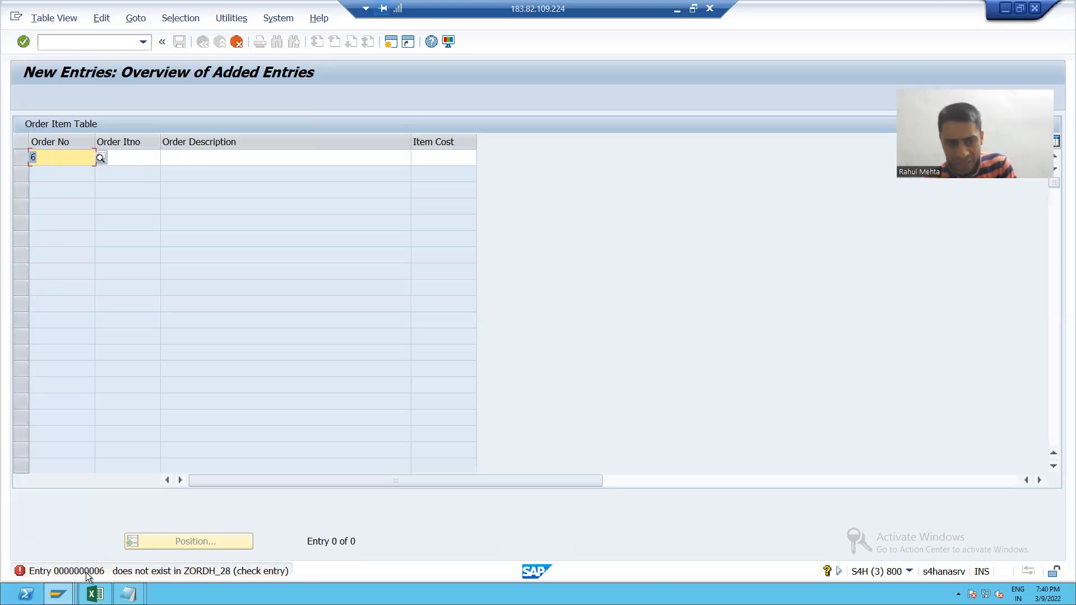
{"action": "mouse_move", "coordinate": [201, 577]}
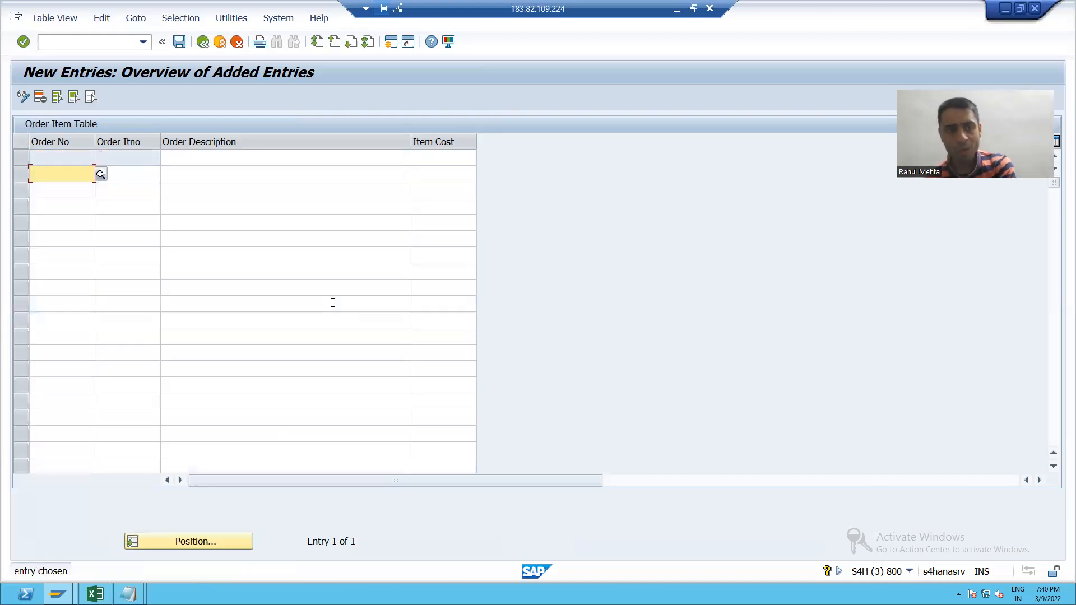
Delete the invalid blank row, acknowledge the notice, and start fresh new entries
{"action": "left_click", "coordinate": [21, 157]}
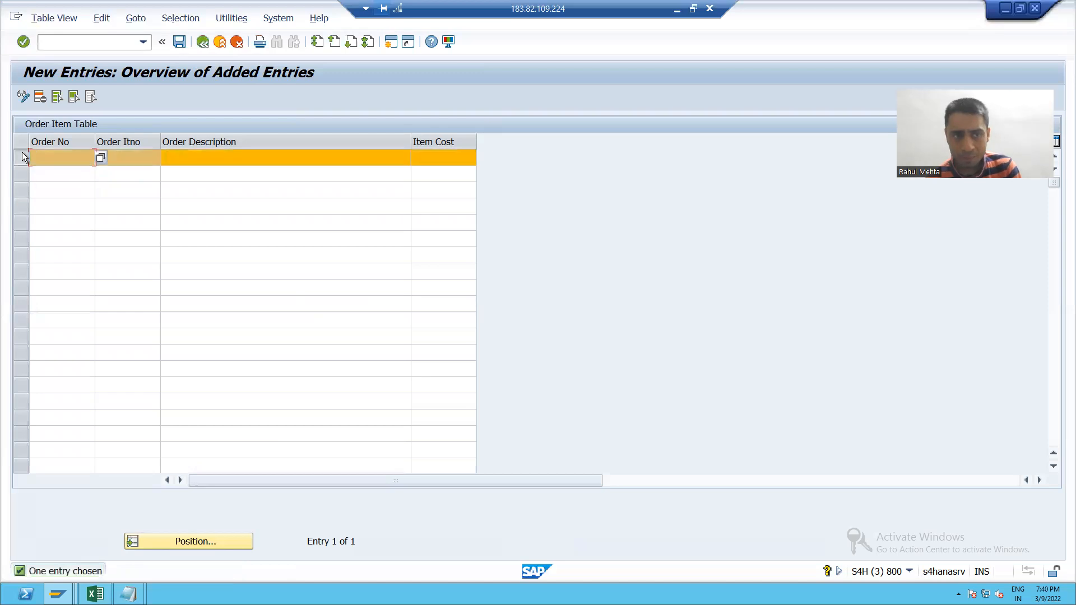
{"action": "left_click", "coordinate": [72, 96]}
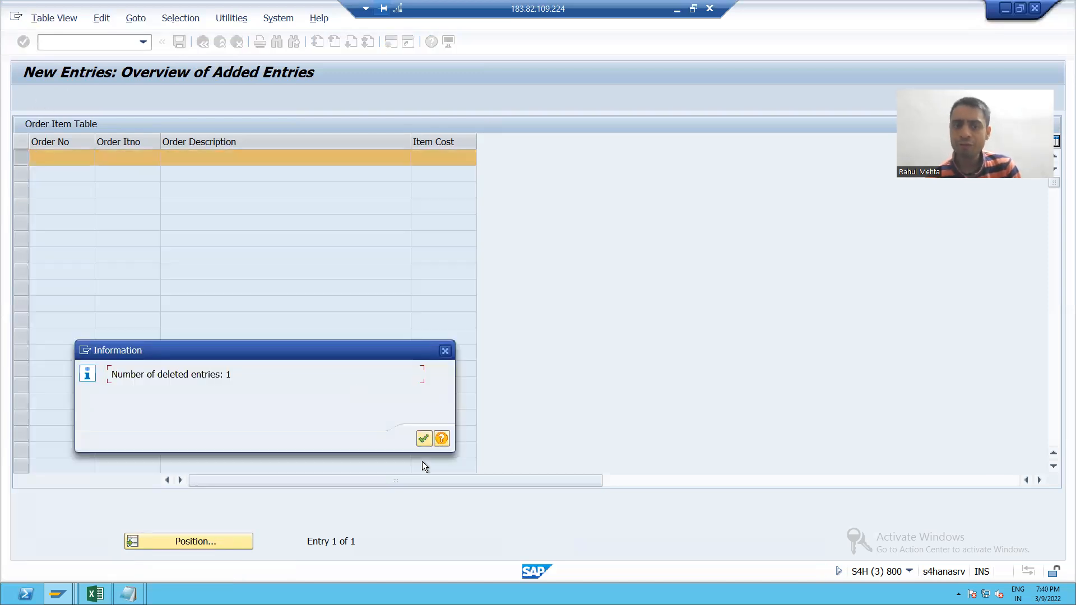
{"action": "left_click", "coordinate": [423, 438]}
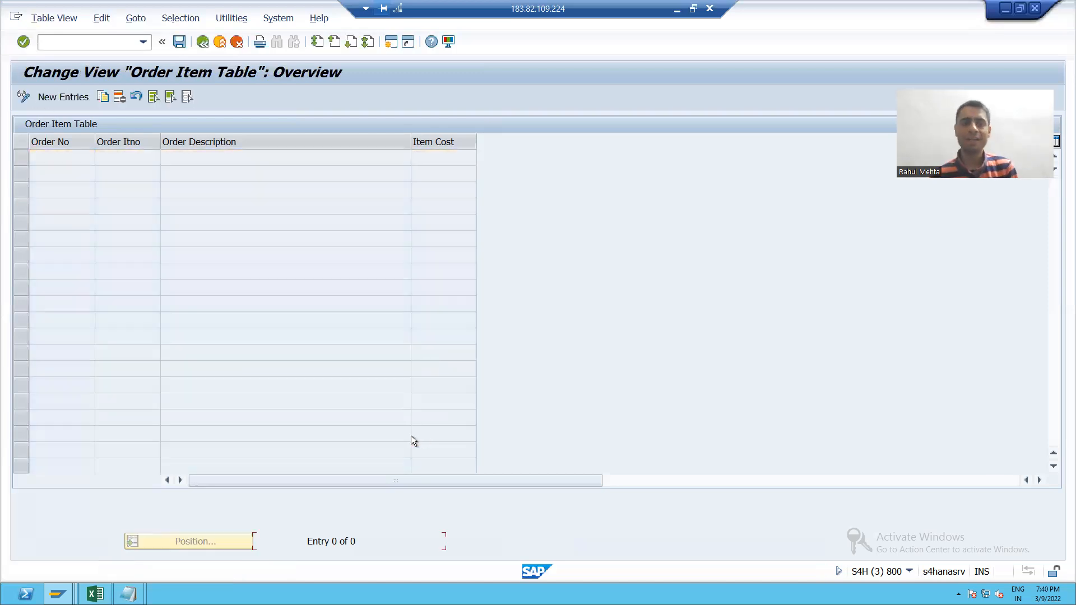
{"action": "mouse_move", "coordinate": [64, 97]}
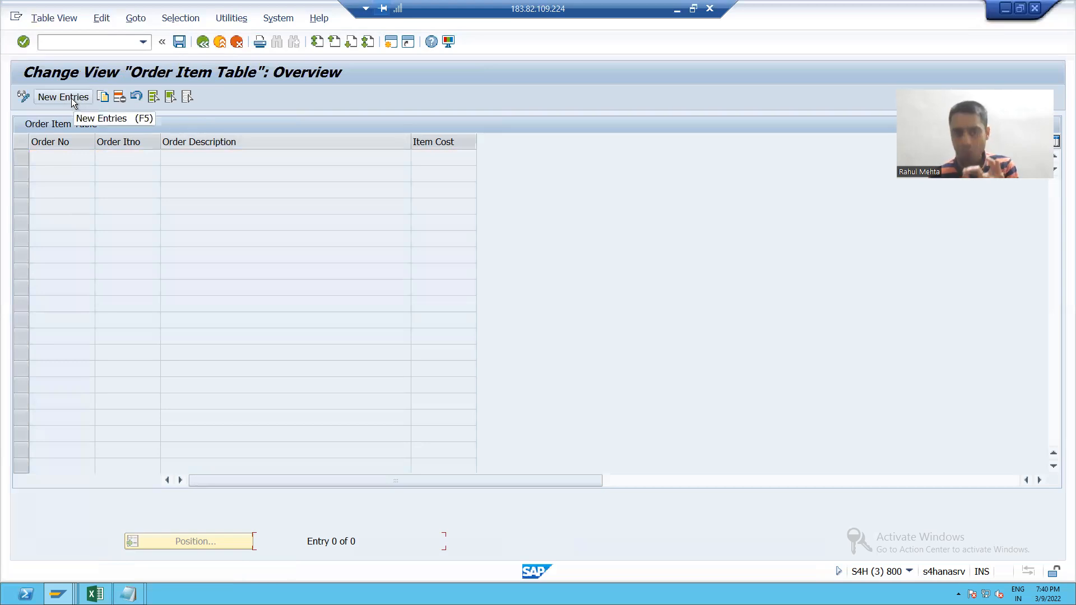
{"action": "left_click", "coordinate": [62, 97]}
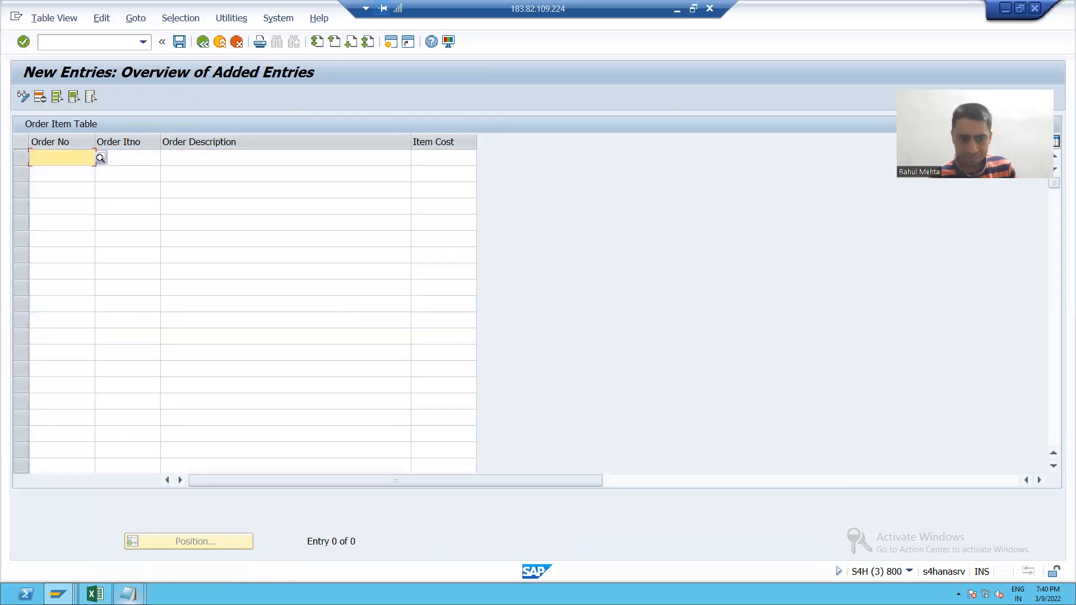
{"action": "left_click", "coordinate": [94, 593]}
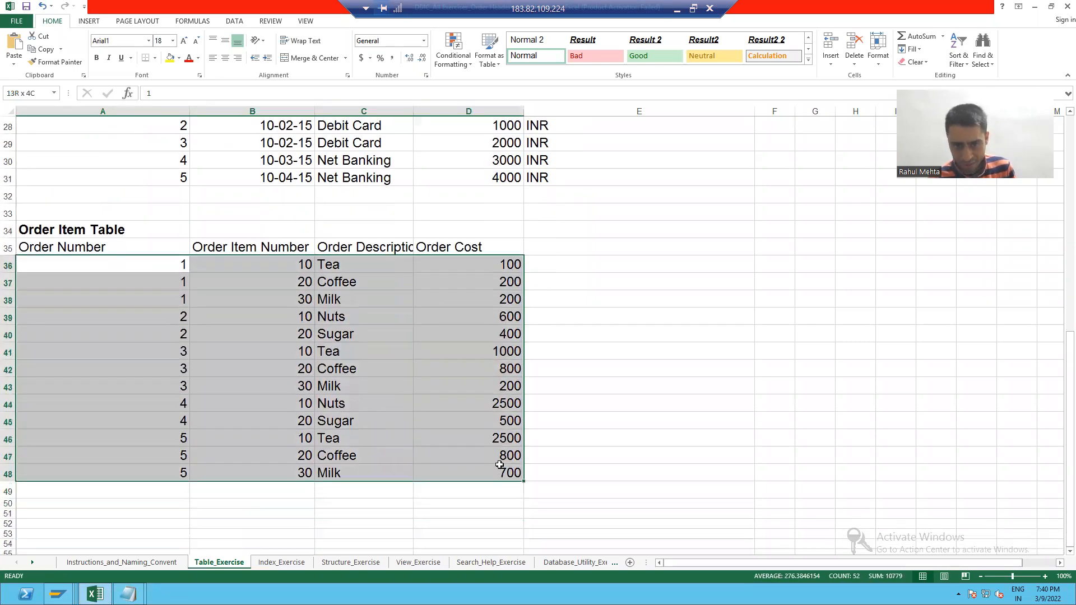
Copy the 13 item rows A36:D48 from the Table_Exercise sheet
{"action": "key", "text": "ctrl+c"}
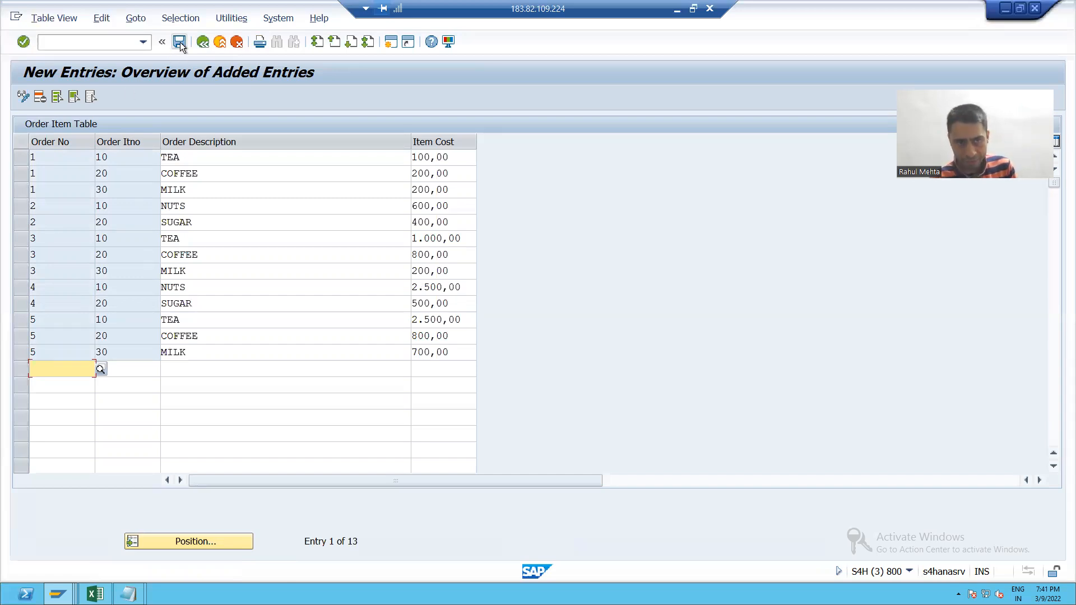
Save the 13 pasted order item rows, TEA 100,00 through MILK 700,00
{"action": "left_click", "coordinate": [179, 42]}
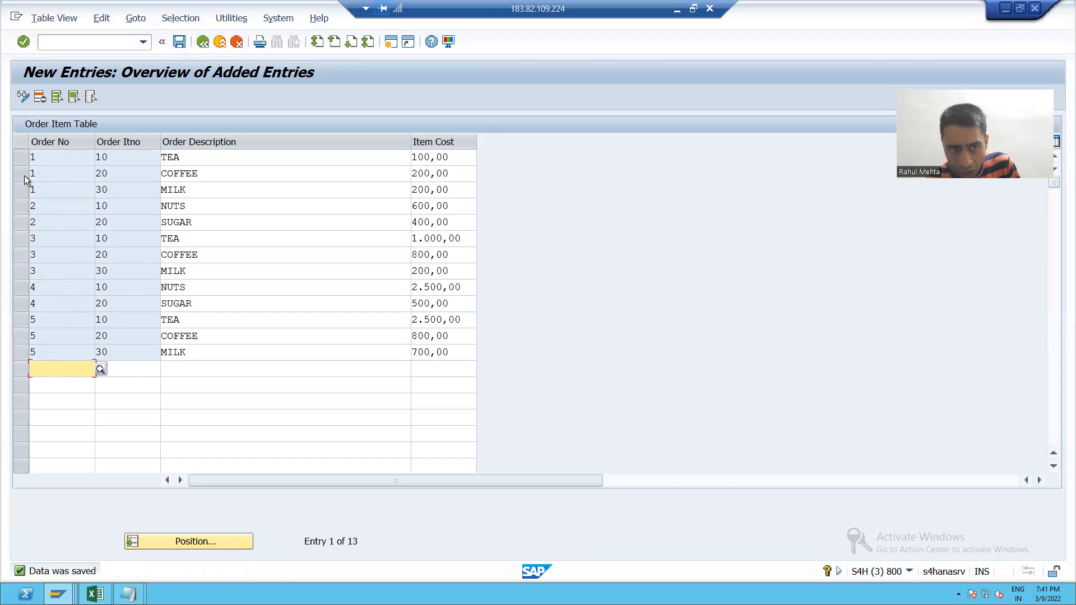
{"action": "left_click", "coordinate": [59, 189]}
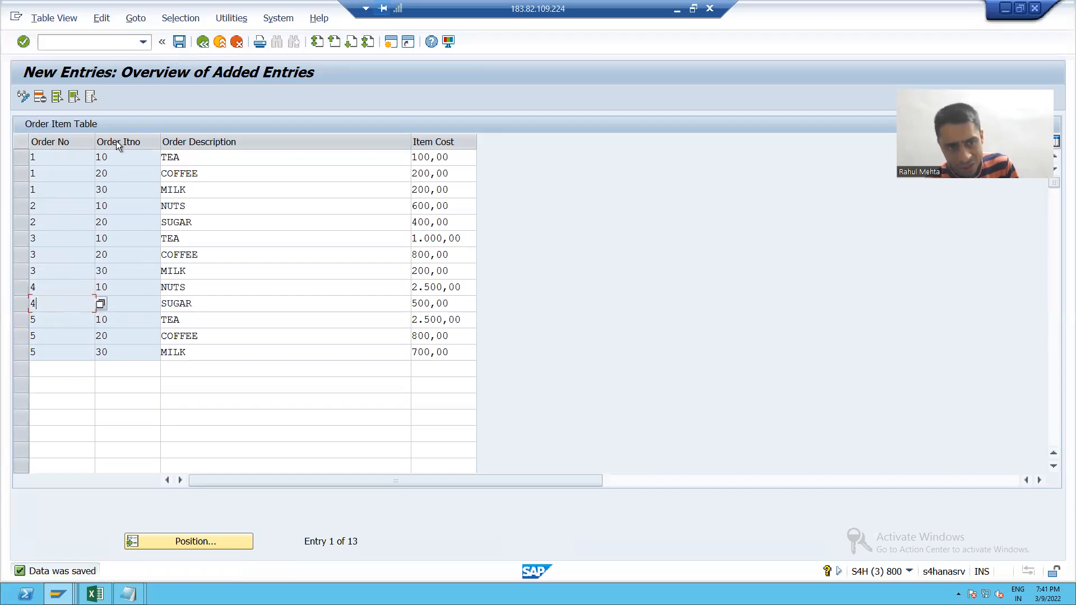
{"action": "mouse_move", "coordinate": [120, 157]}
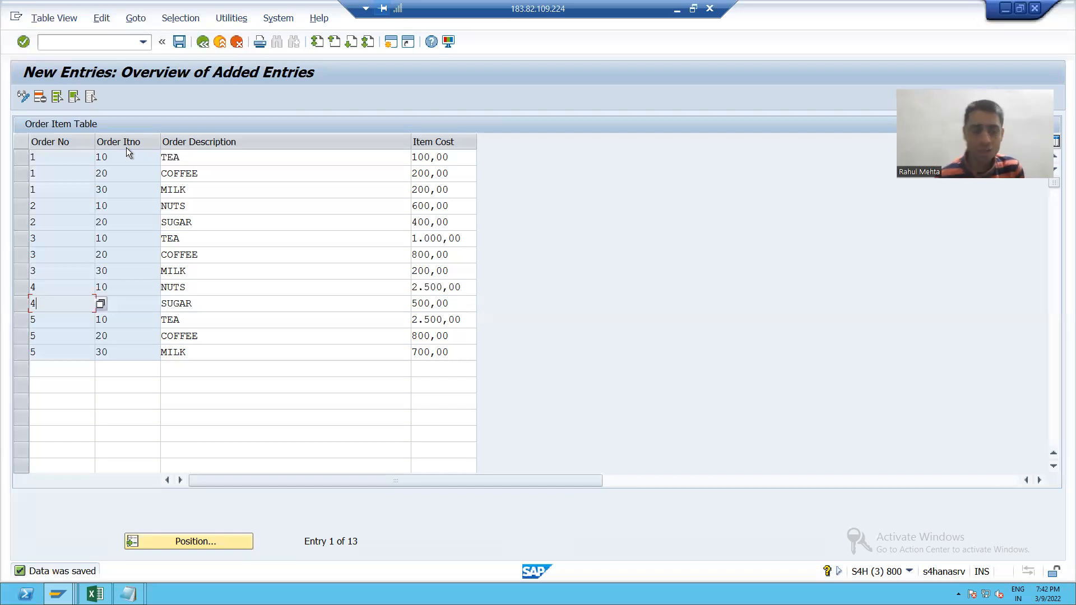
{"action": "mouse_move", "coordinate": [278, 352]}
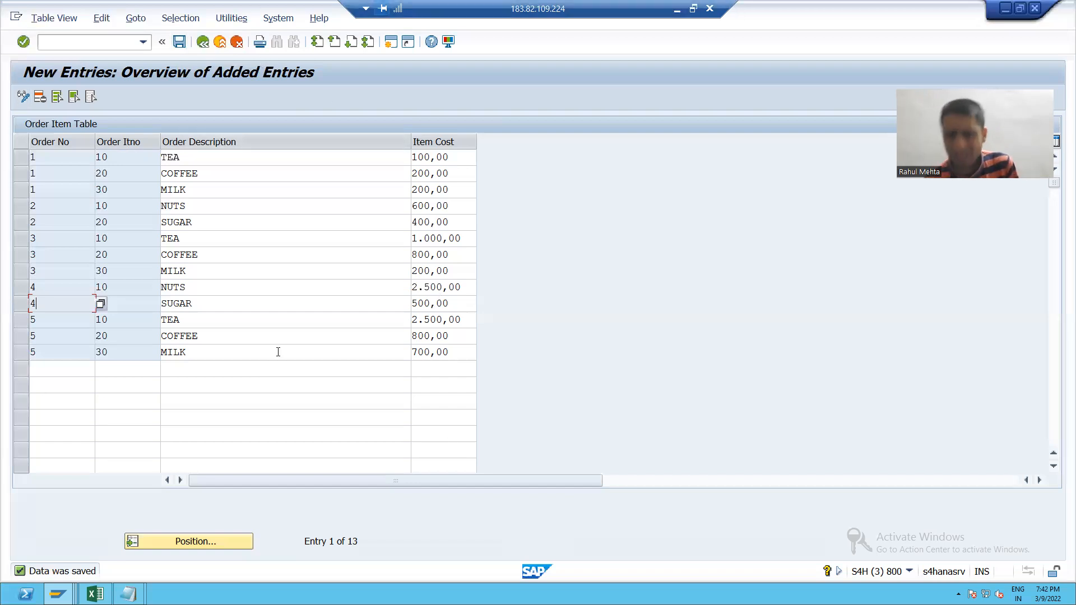